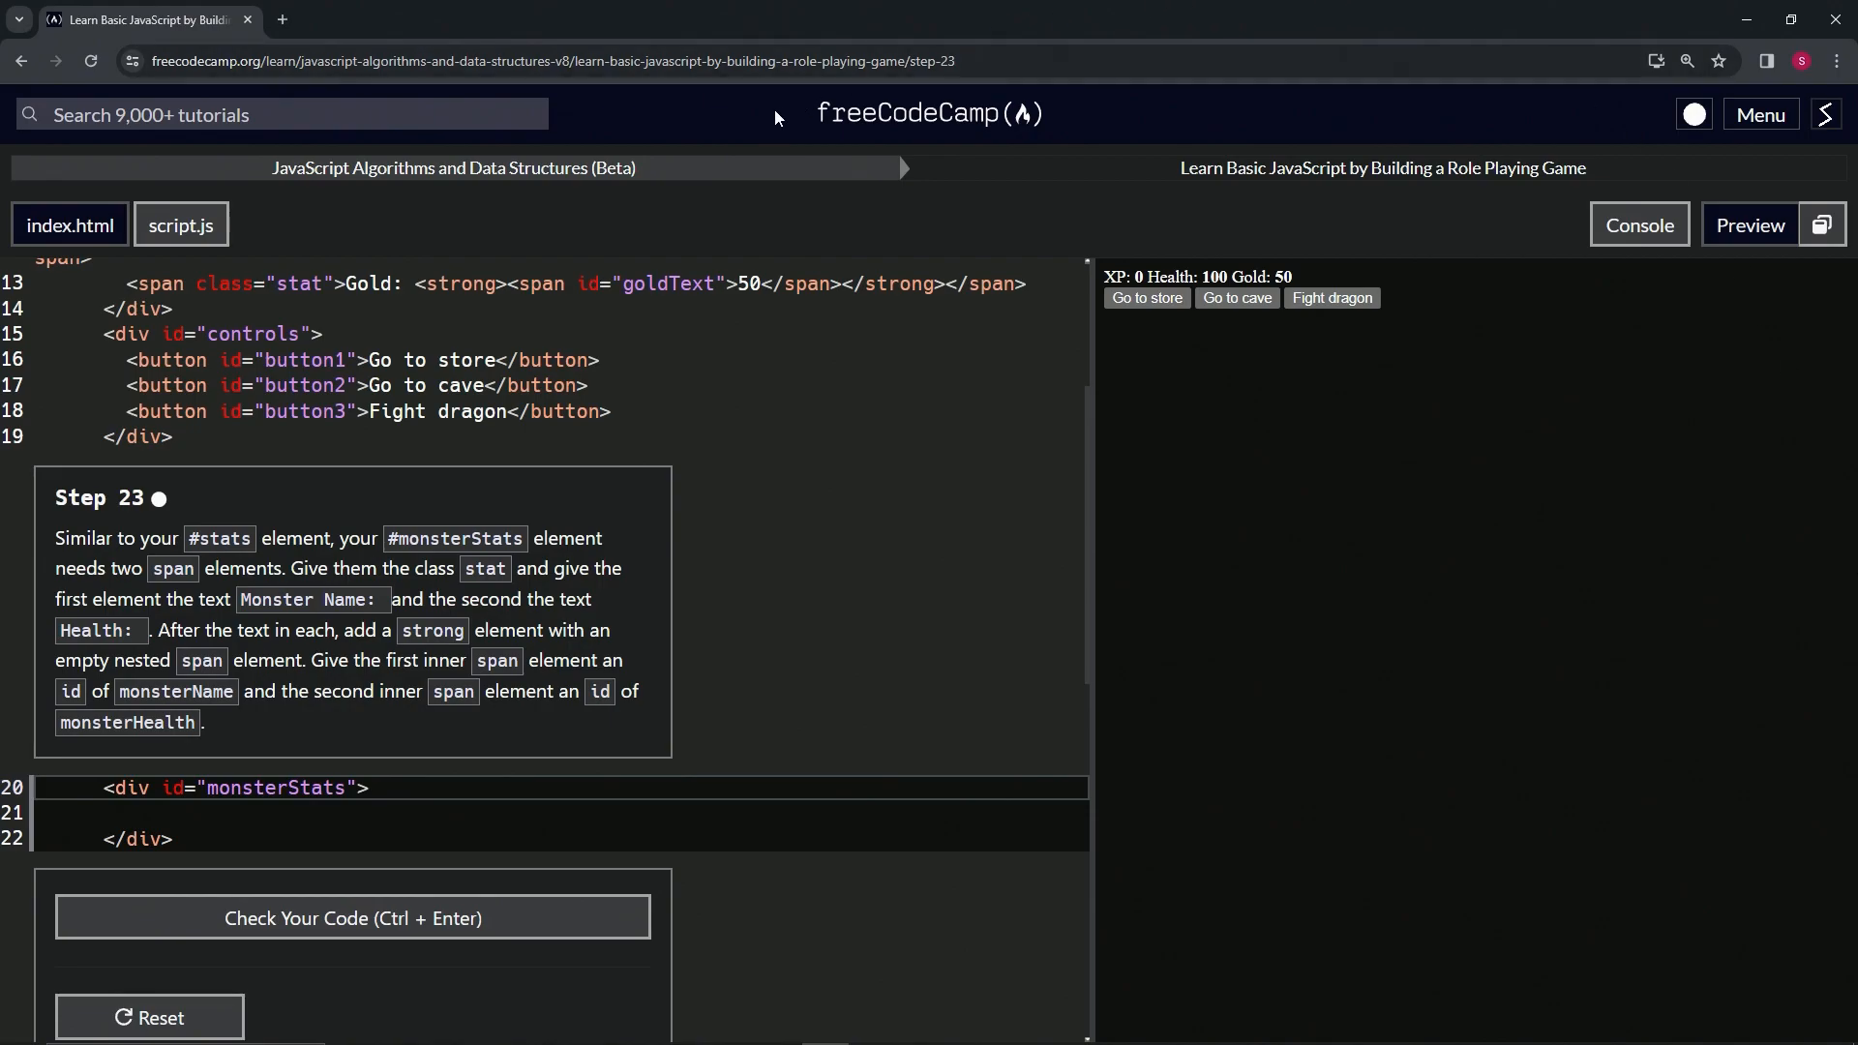
mouse_move(284, 189)
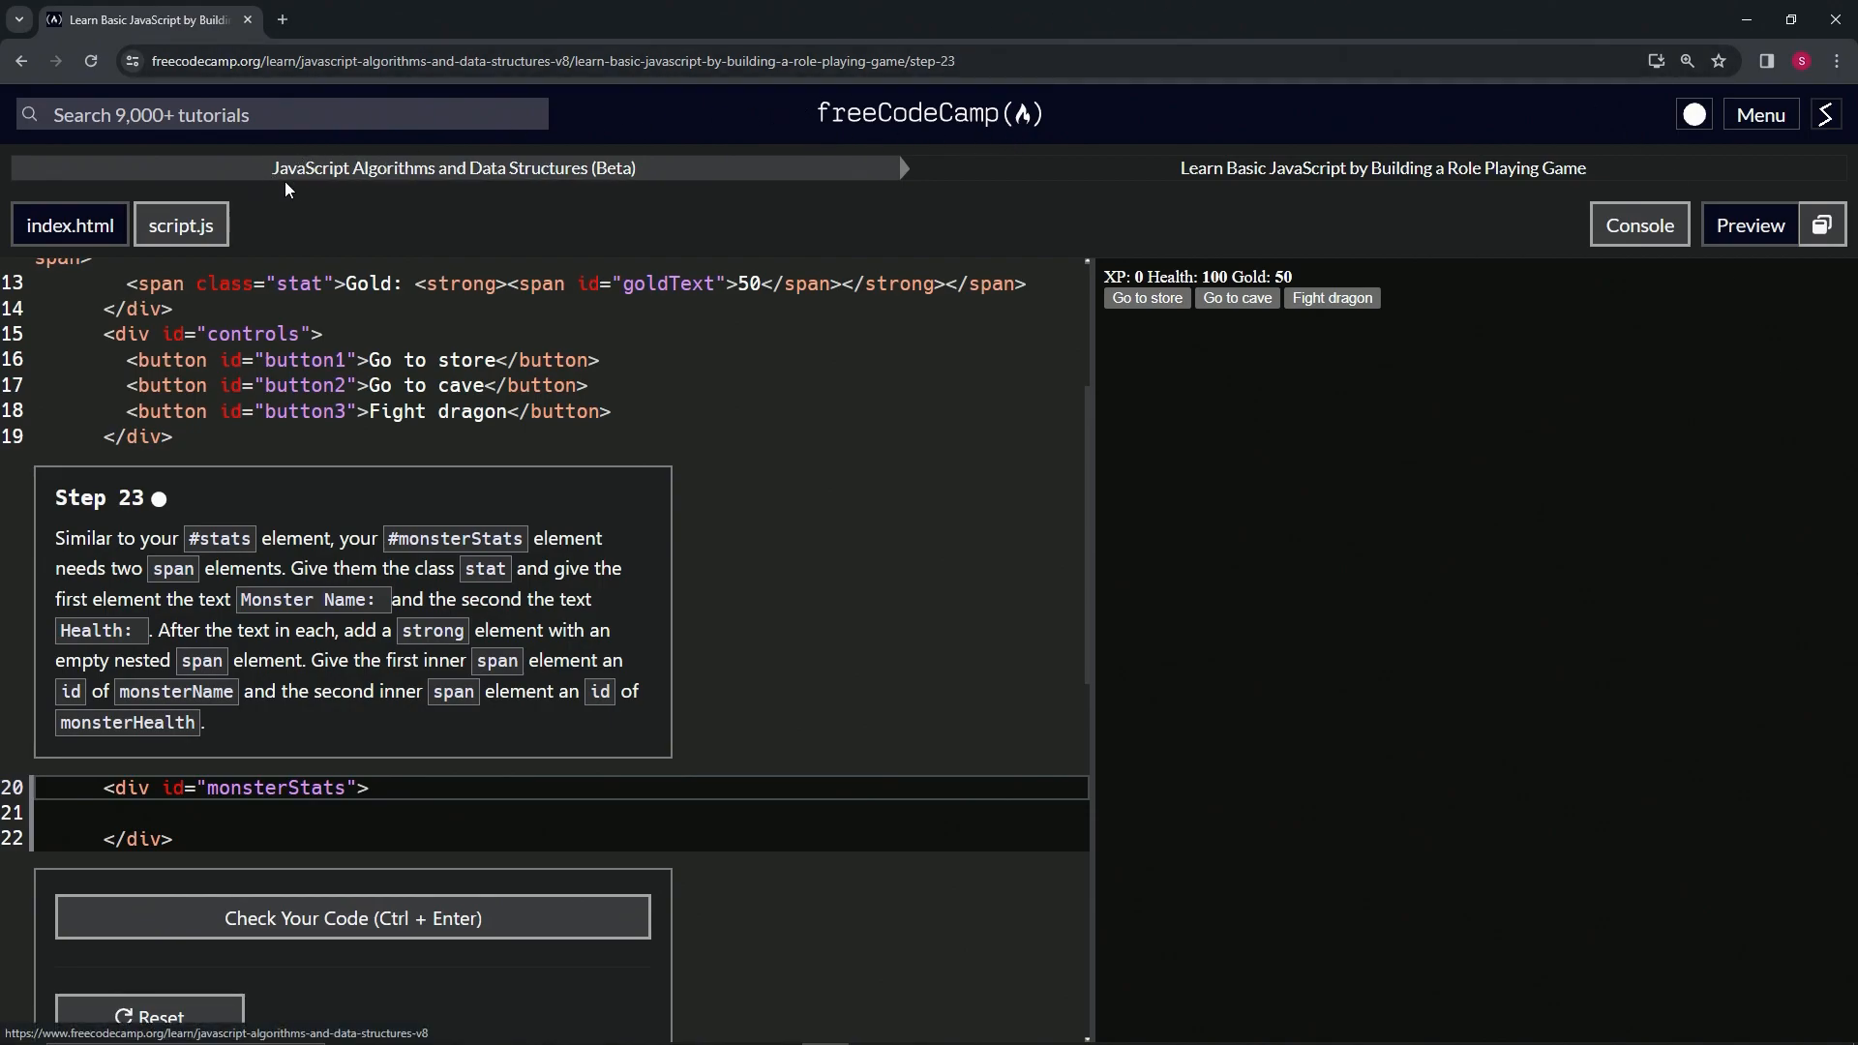
mouse_move(1382, 167)
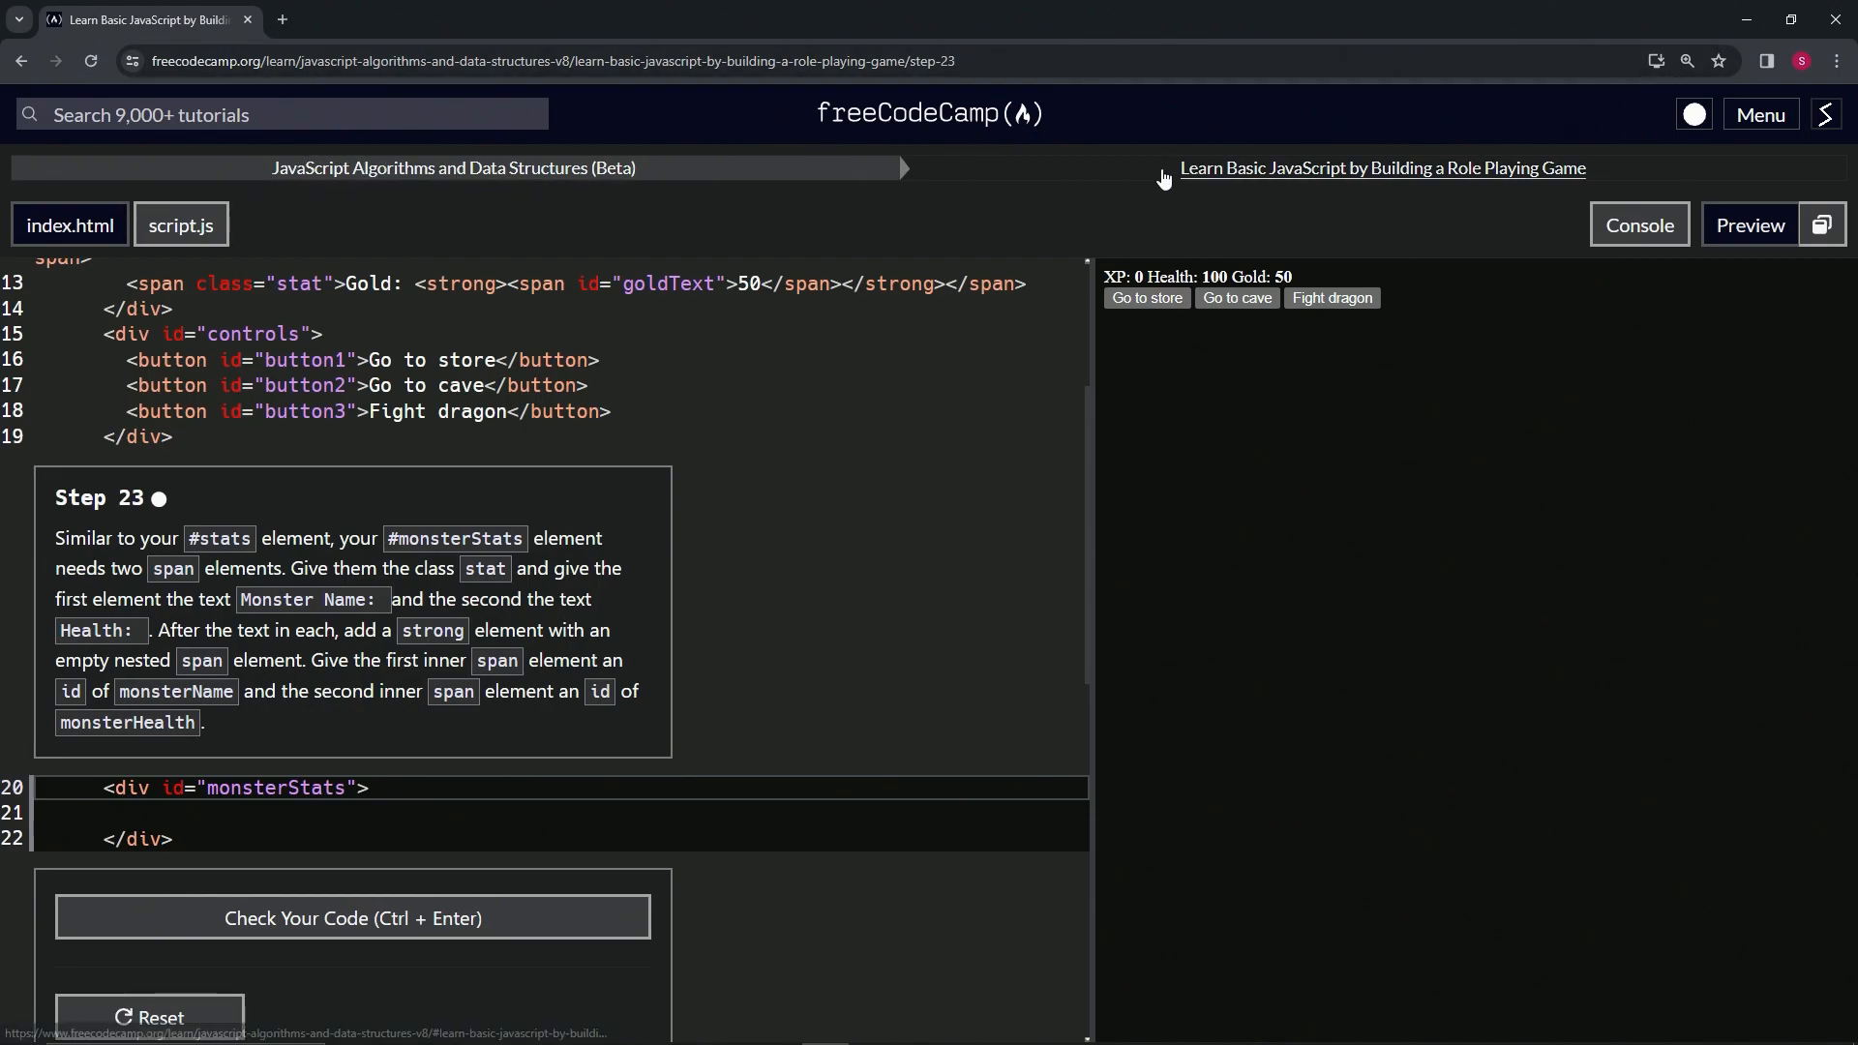
mouse_move(1594, 193)
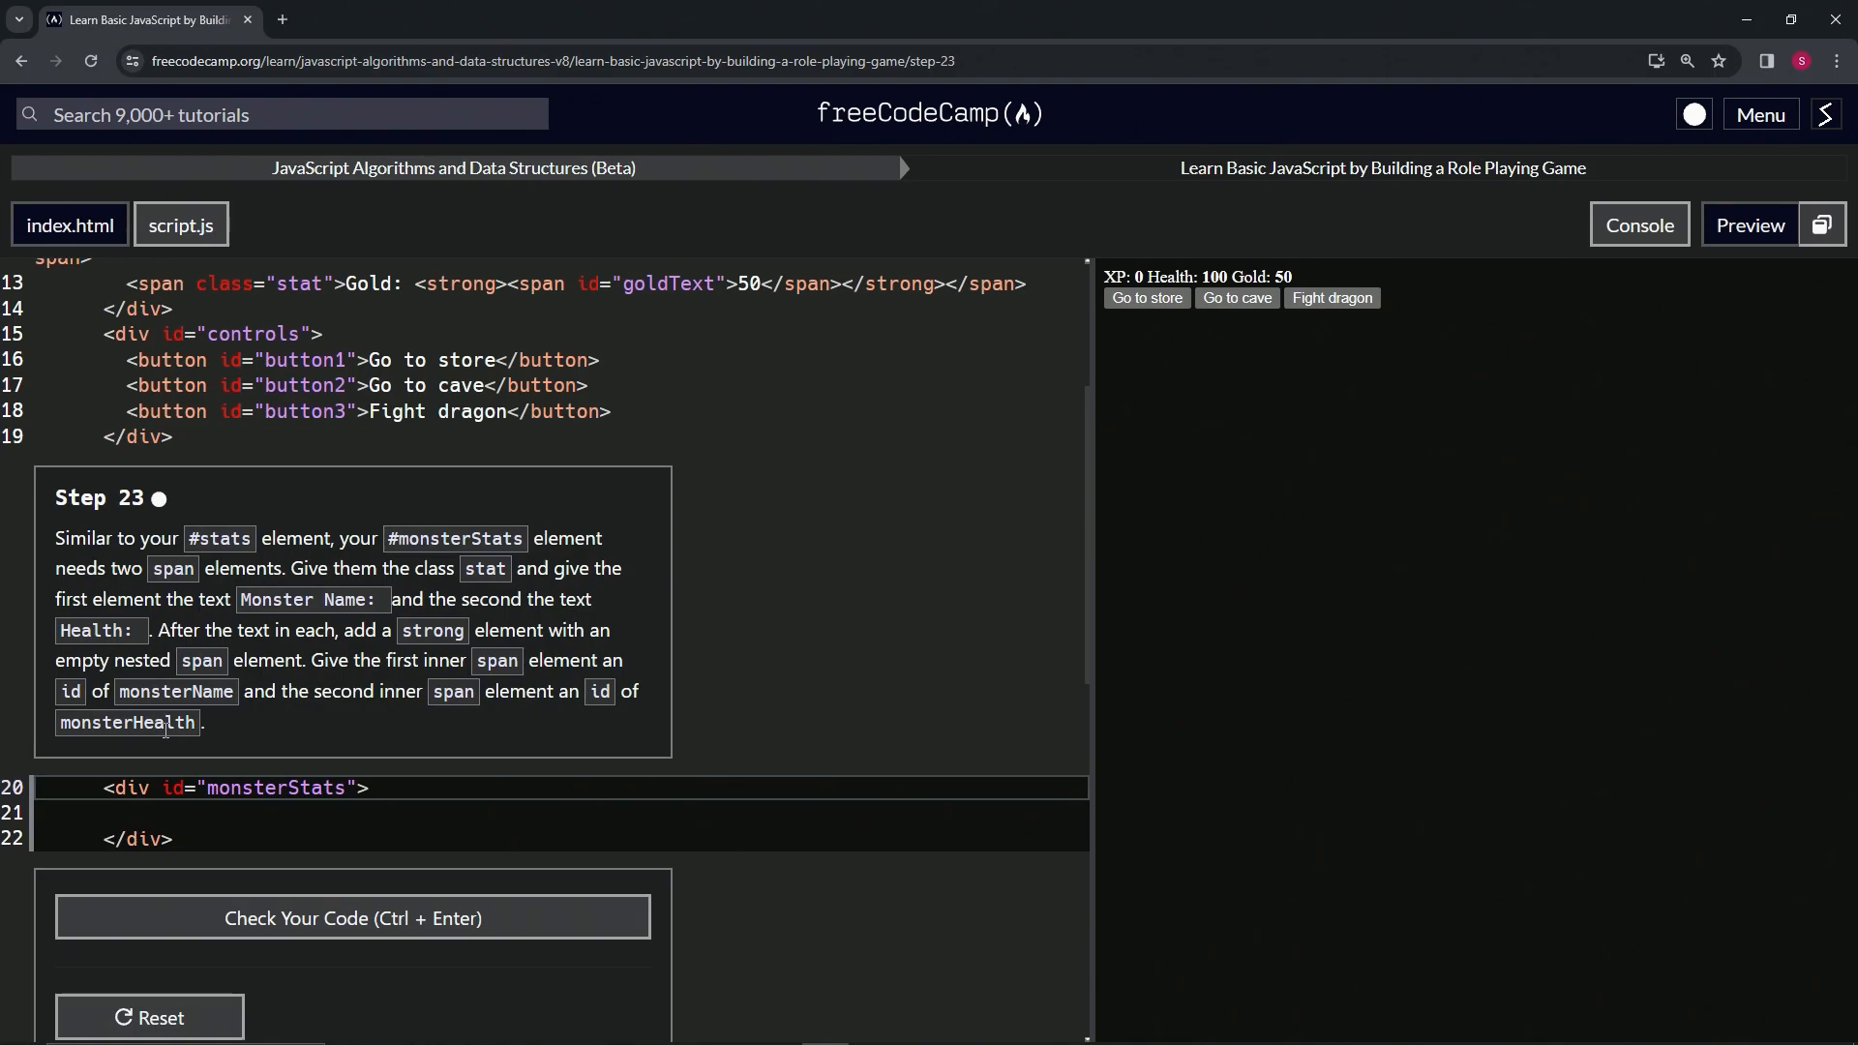
mouse_move(316, 590)
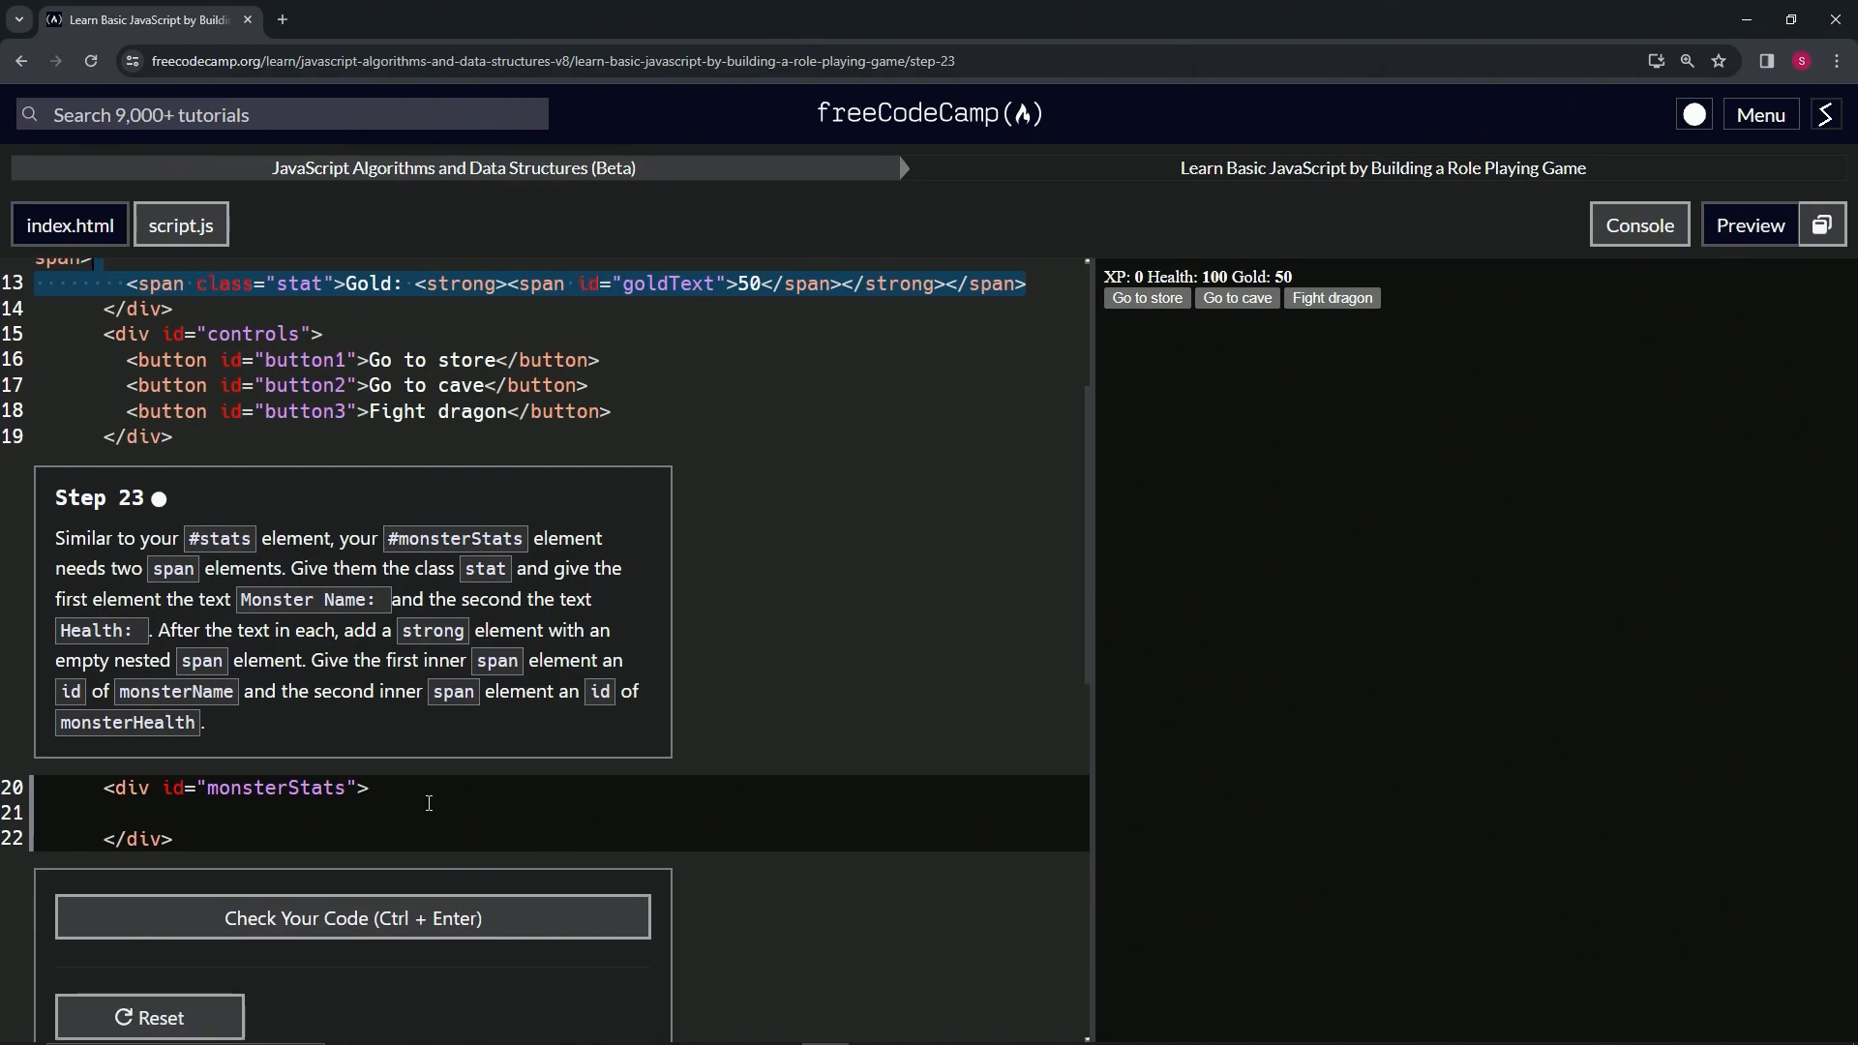
Paste the Gold stat span line into the empty monsterStats div.
left_click(372, 812)
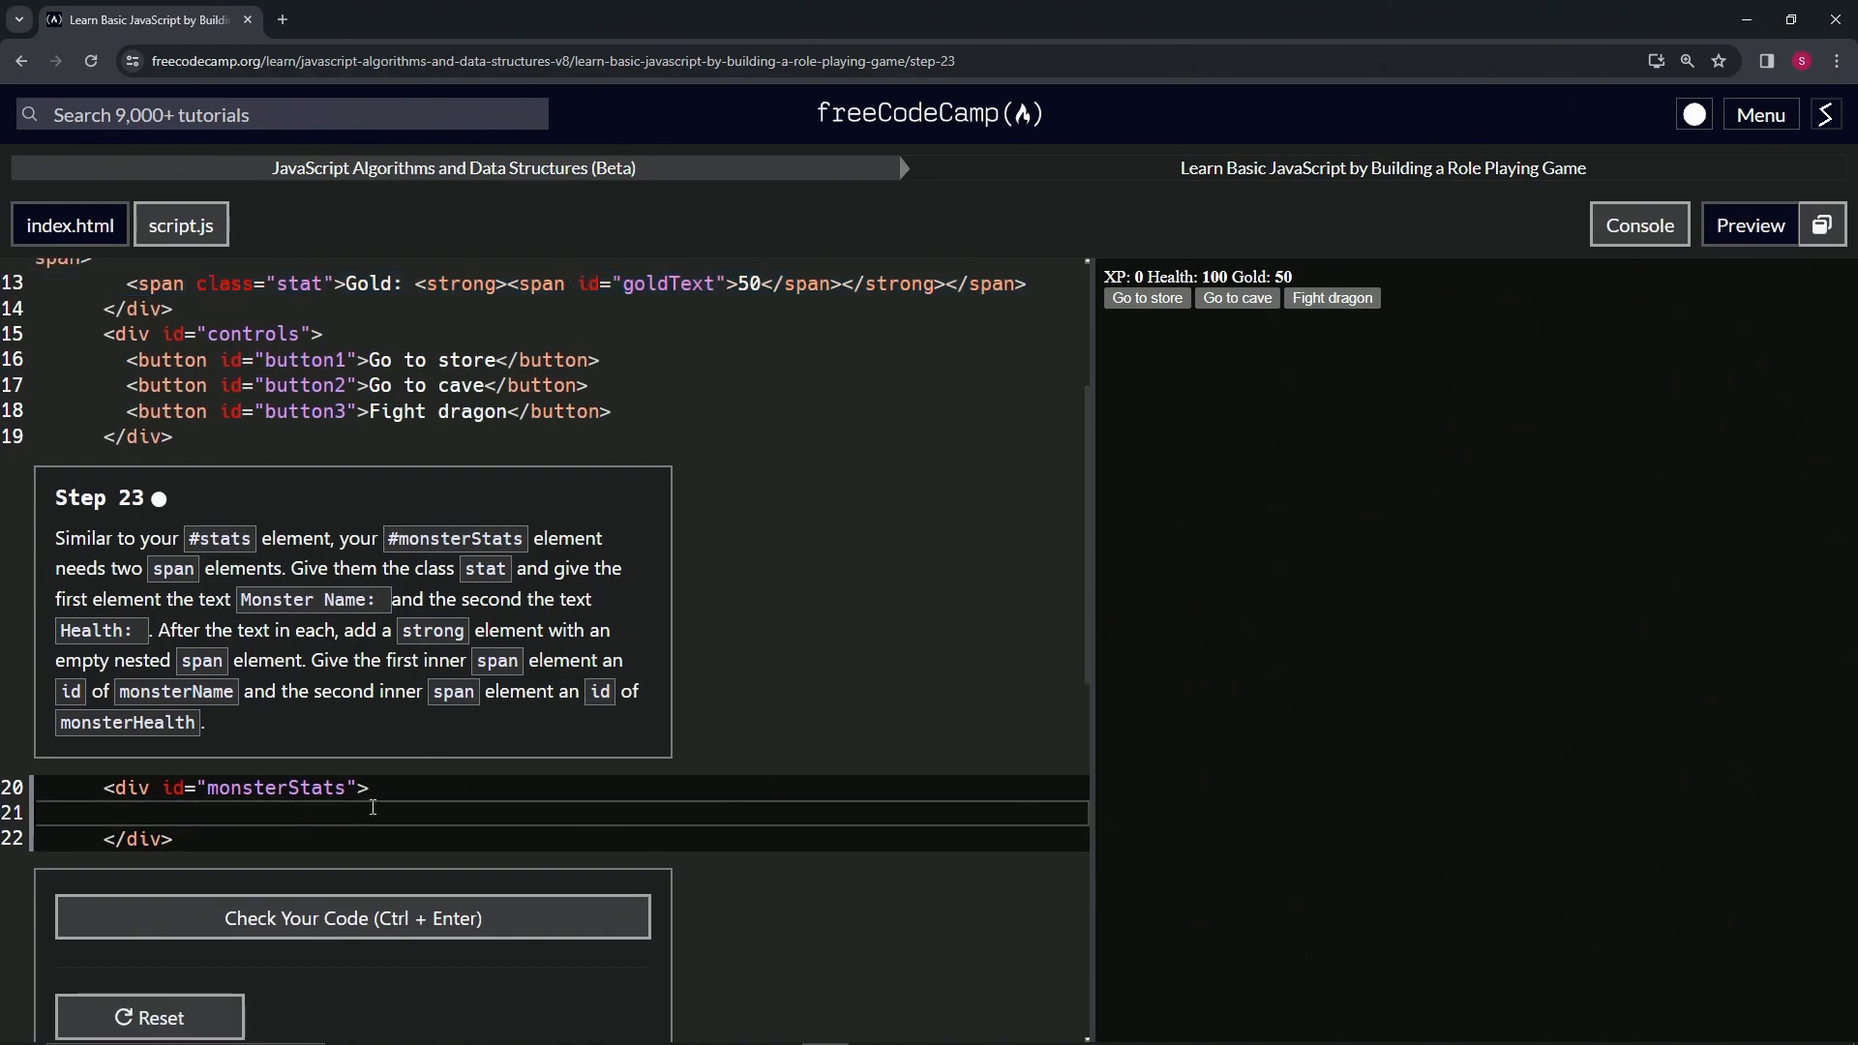
type("<span class=\"stat\">Gold: <strong><span id=\"goldText\">50</span></strong></span>")
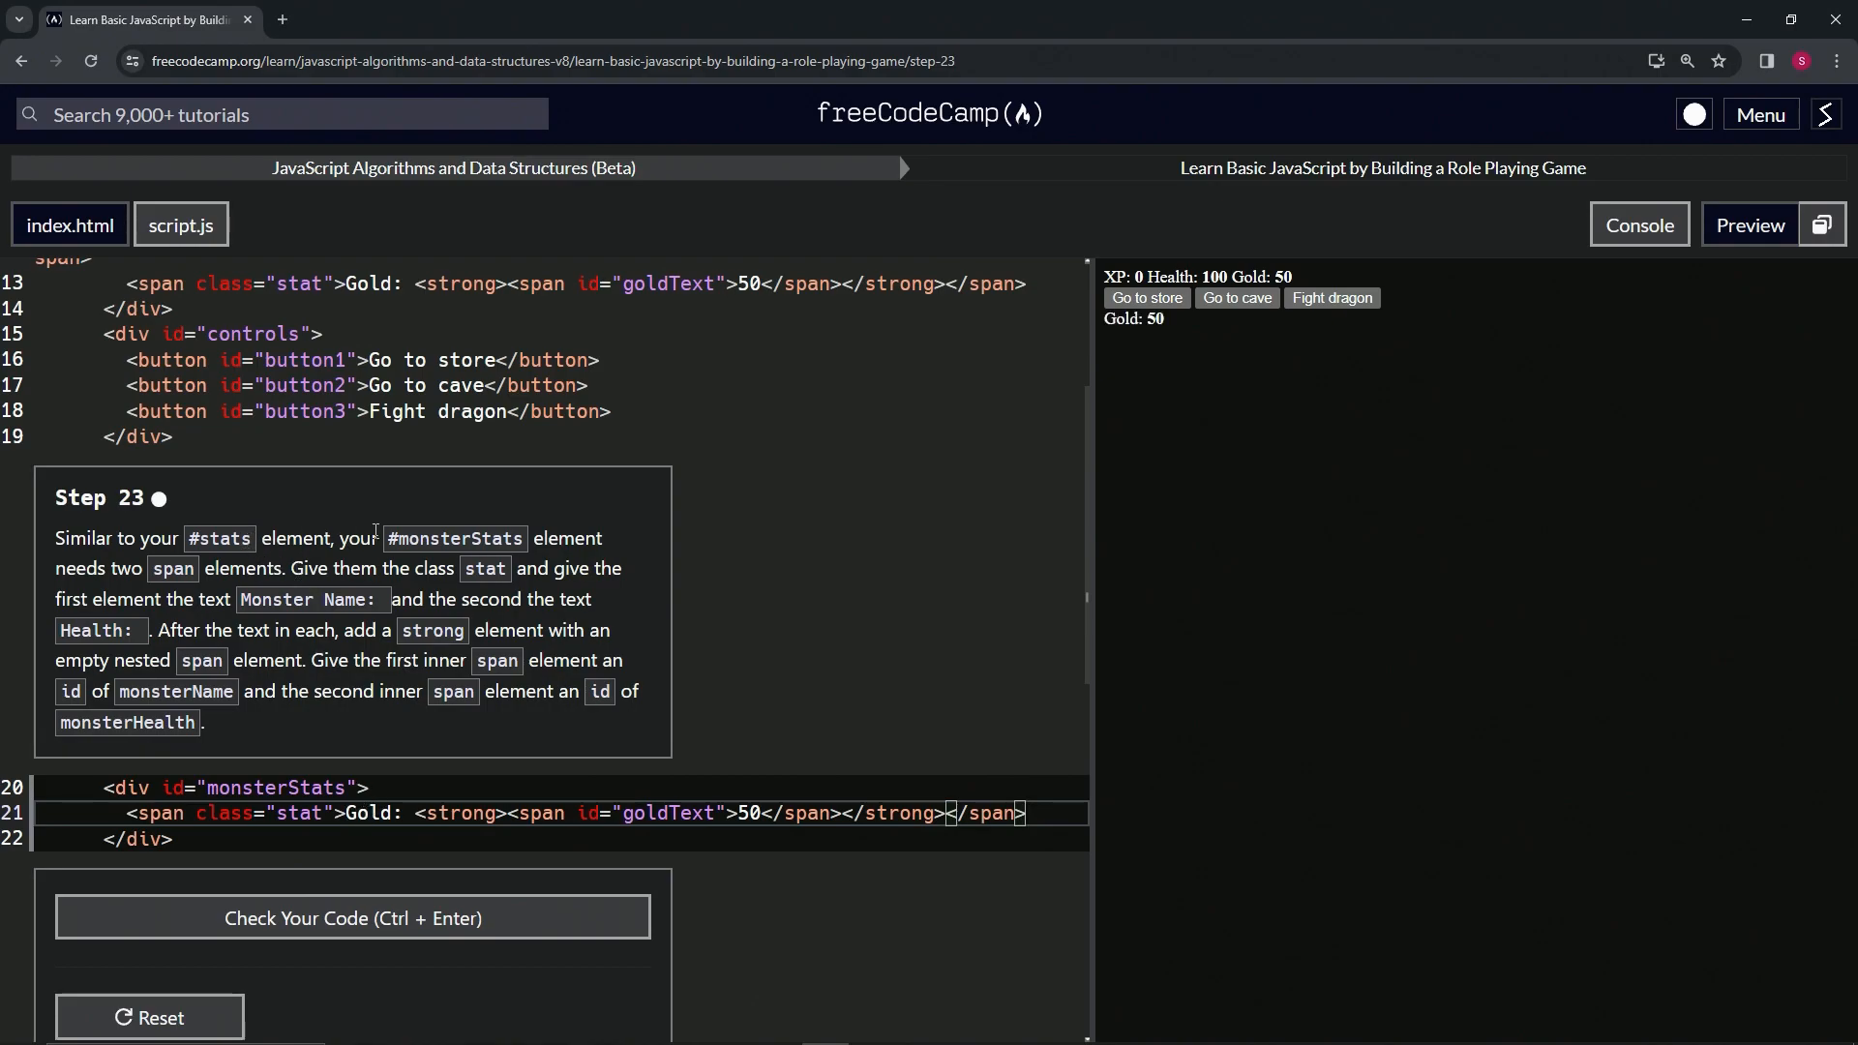
mouse_move(296, 754)
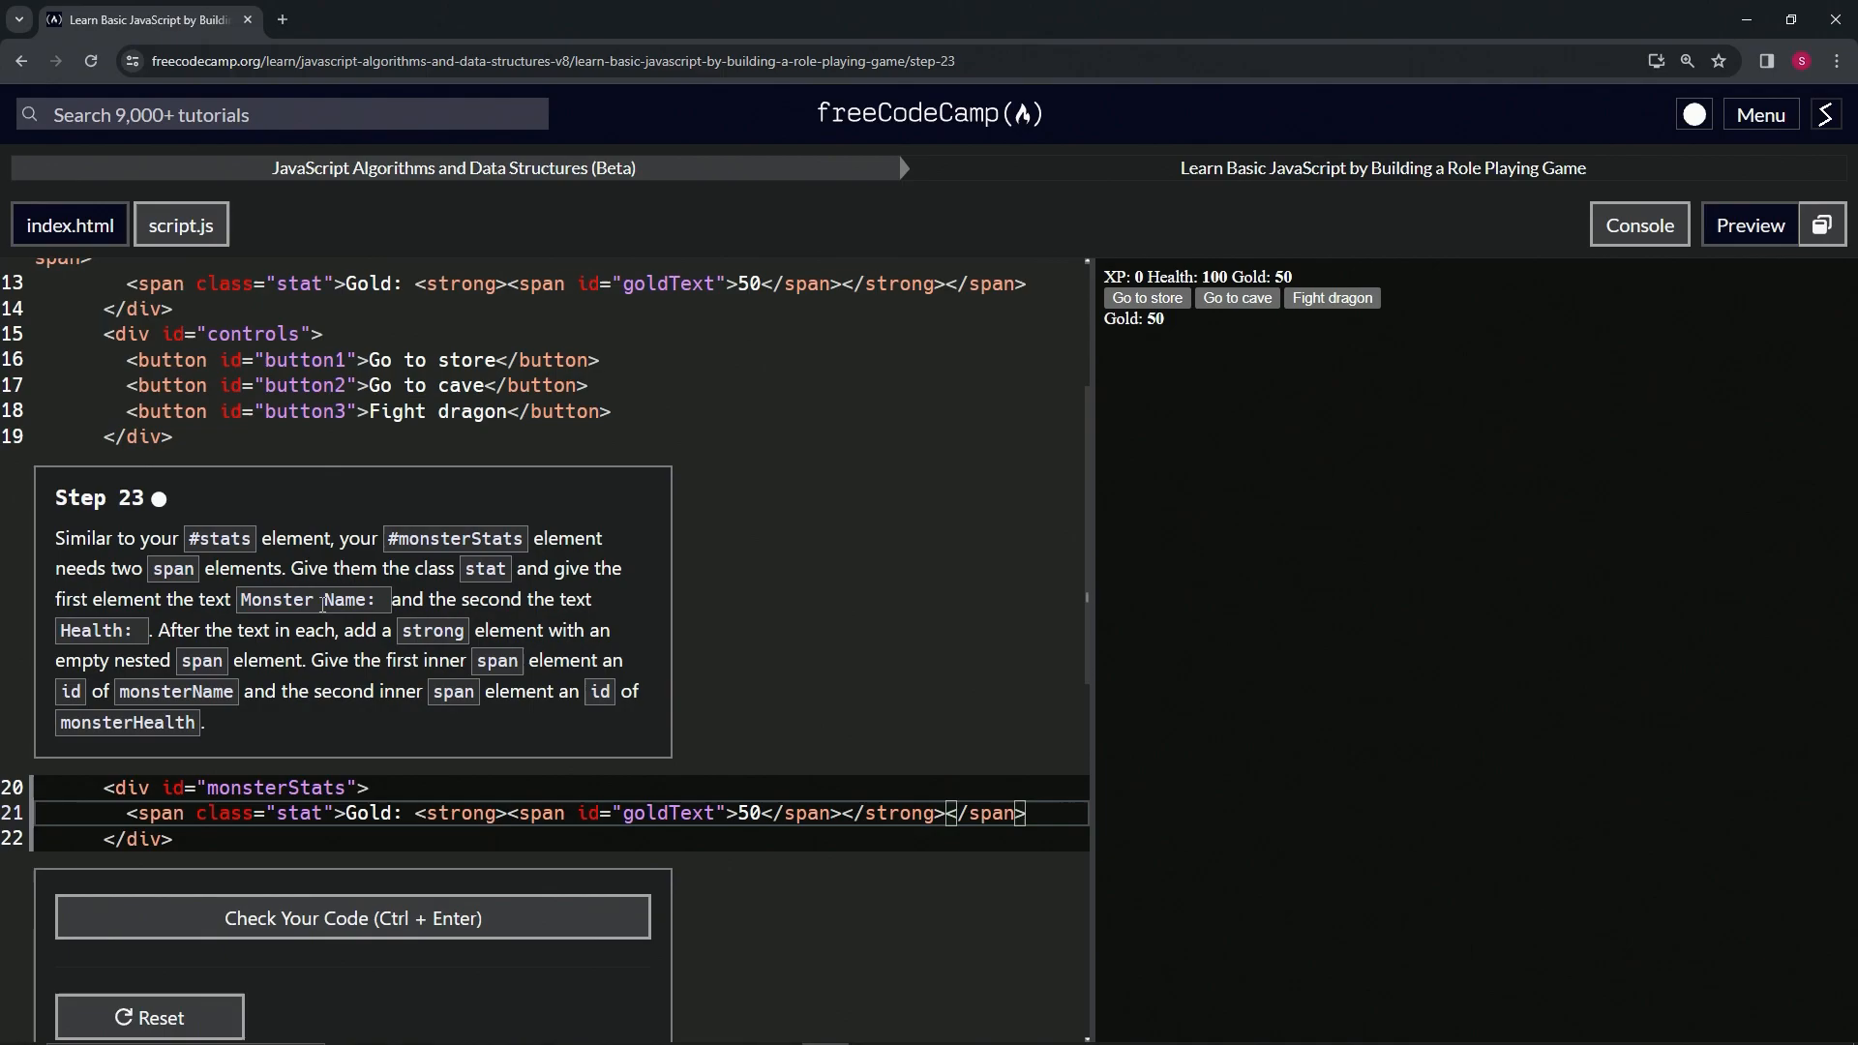
Relabel the pasted stat spans from Gold: to Monster Name: and Health:.
double_click(368, 813)
type("M")
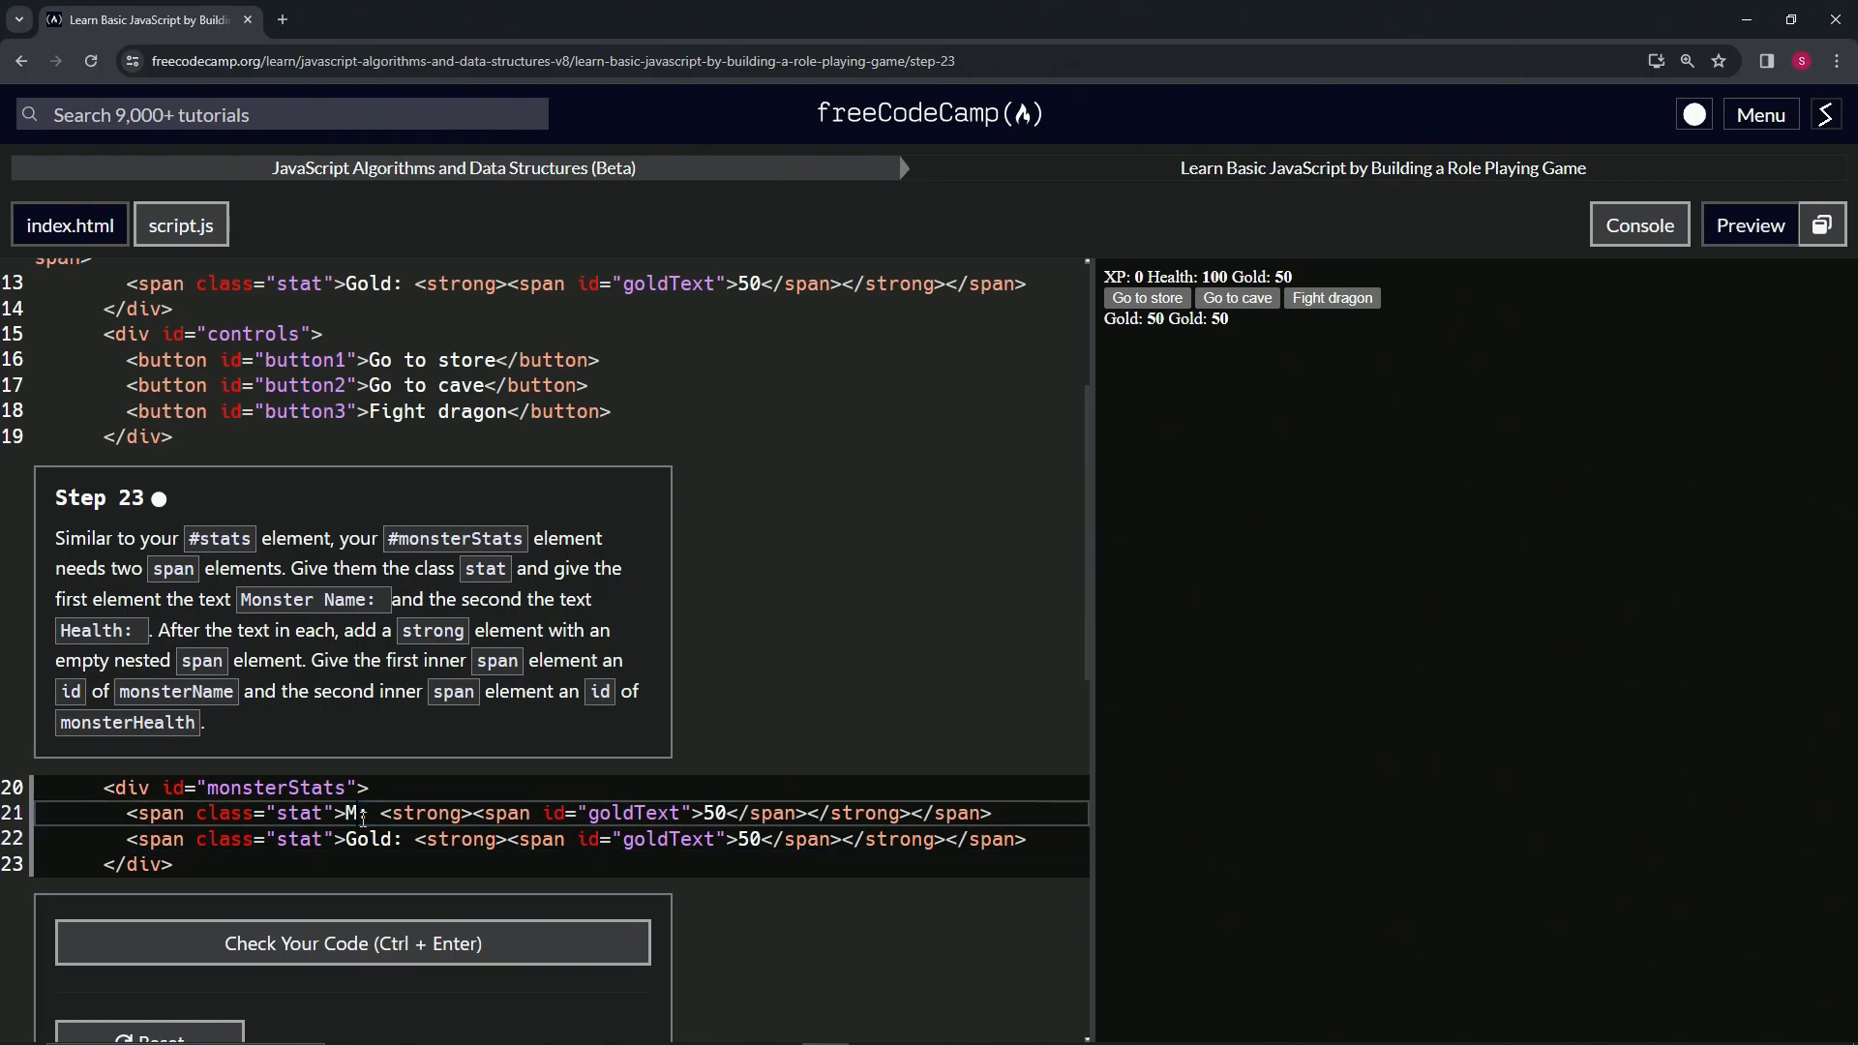
type("onster :")
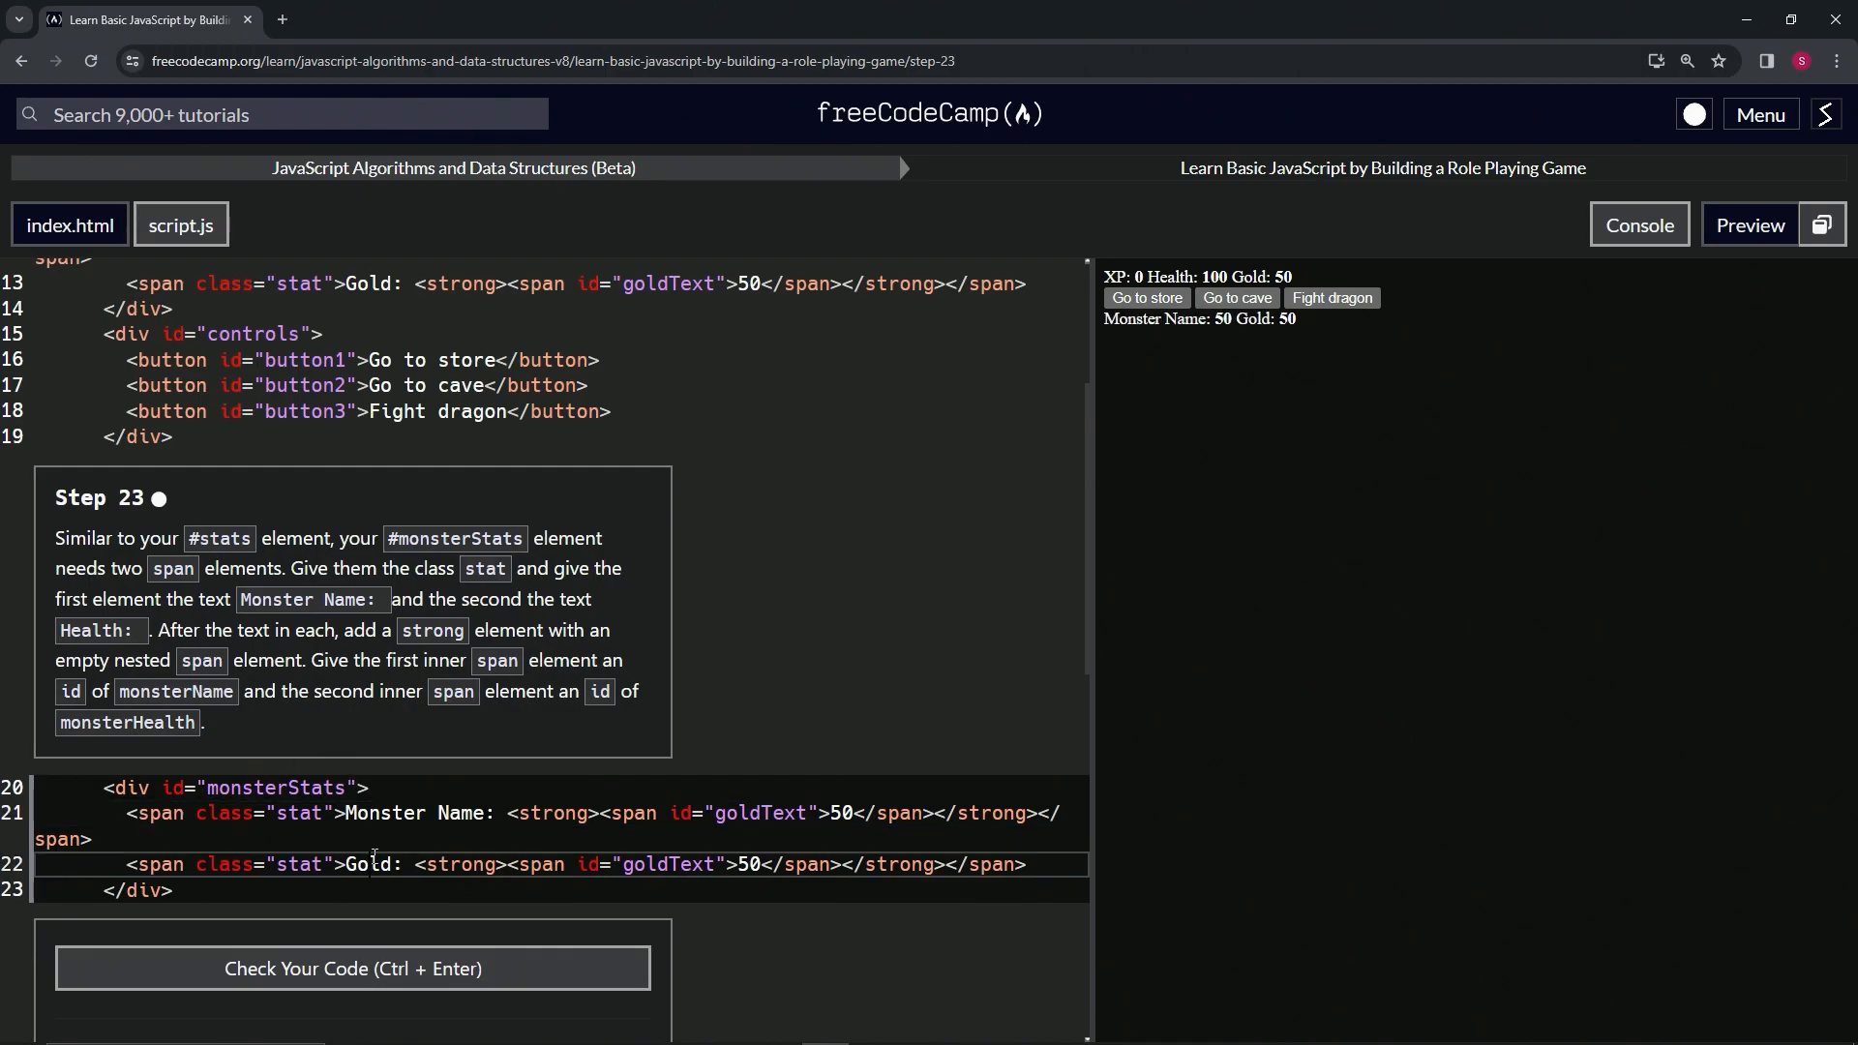
type("Health:")
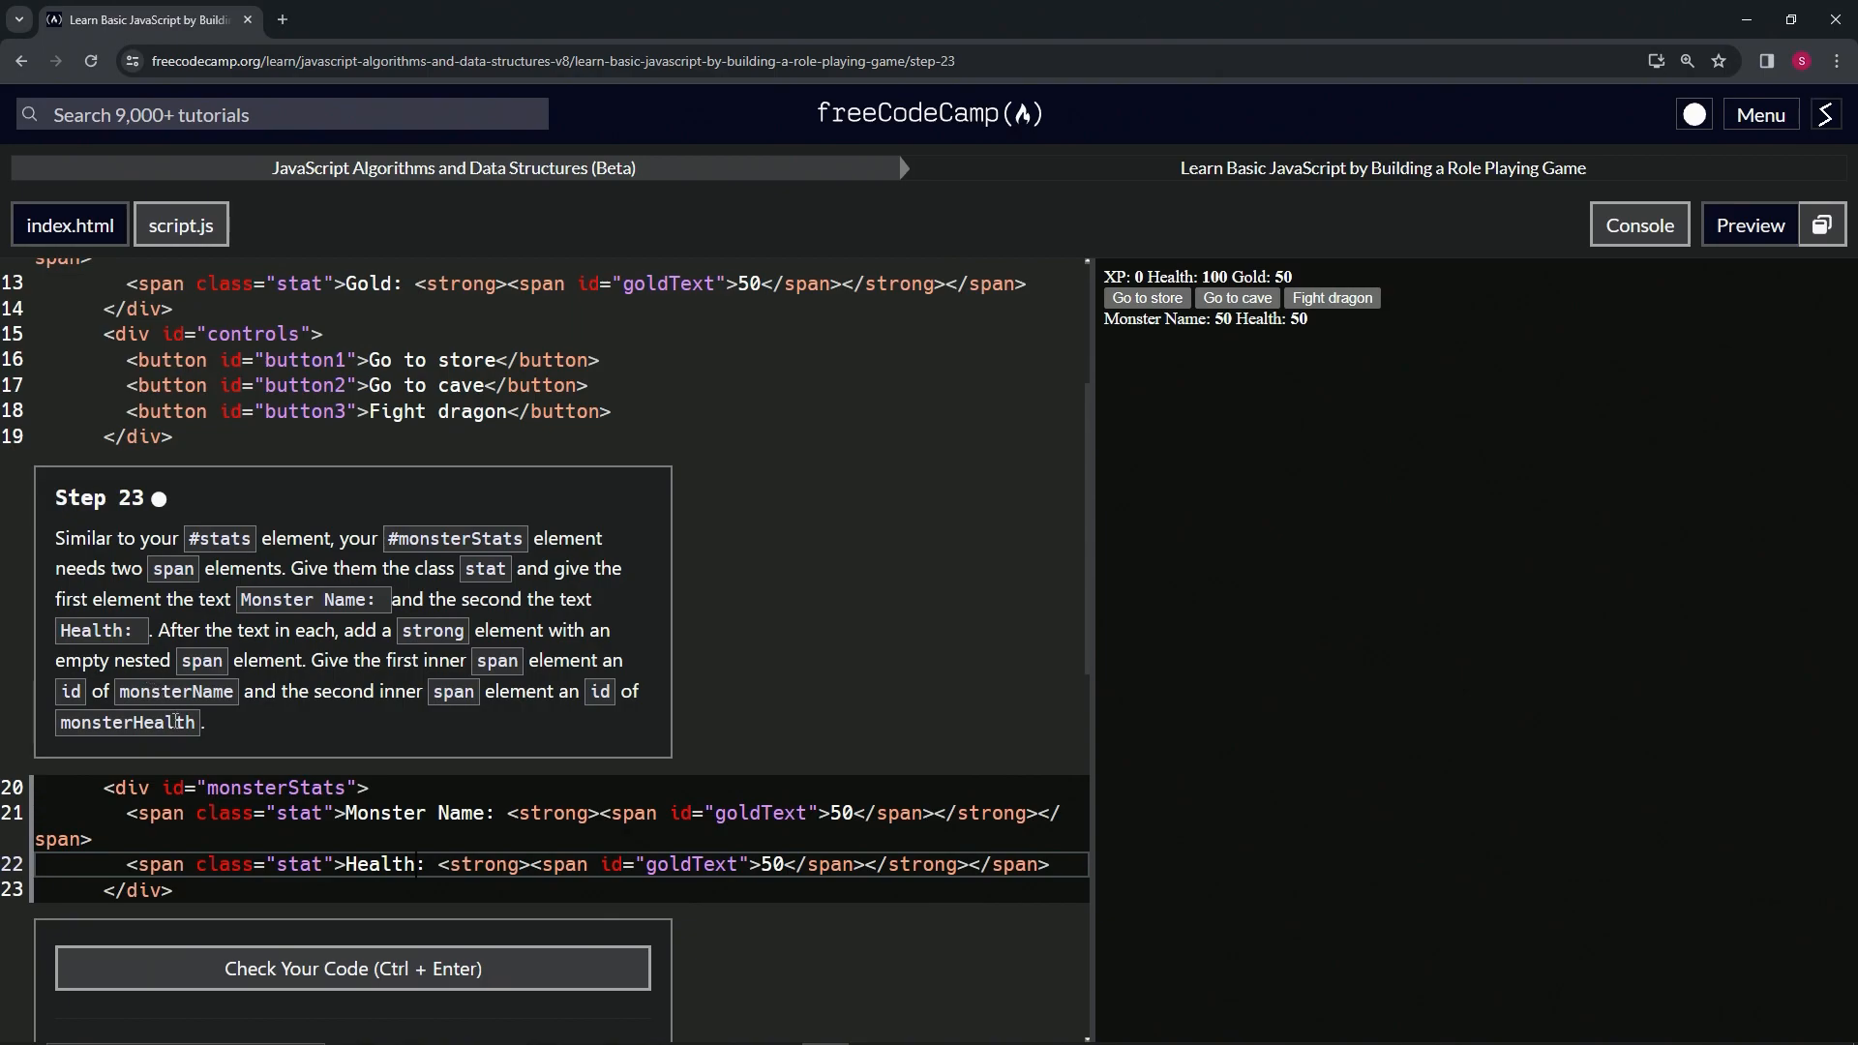
mouse_move(606, 798)
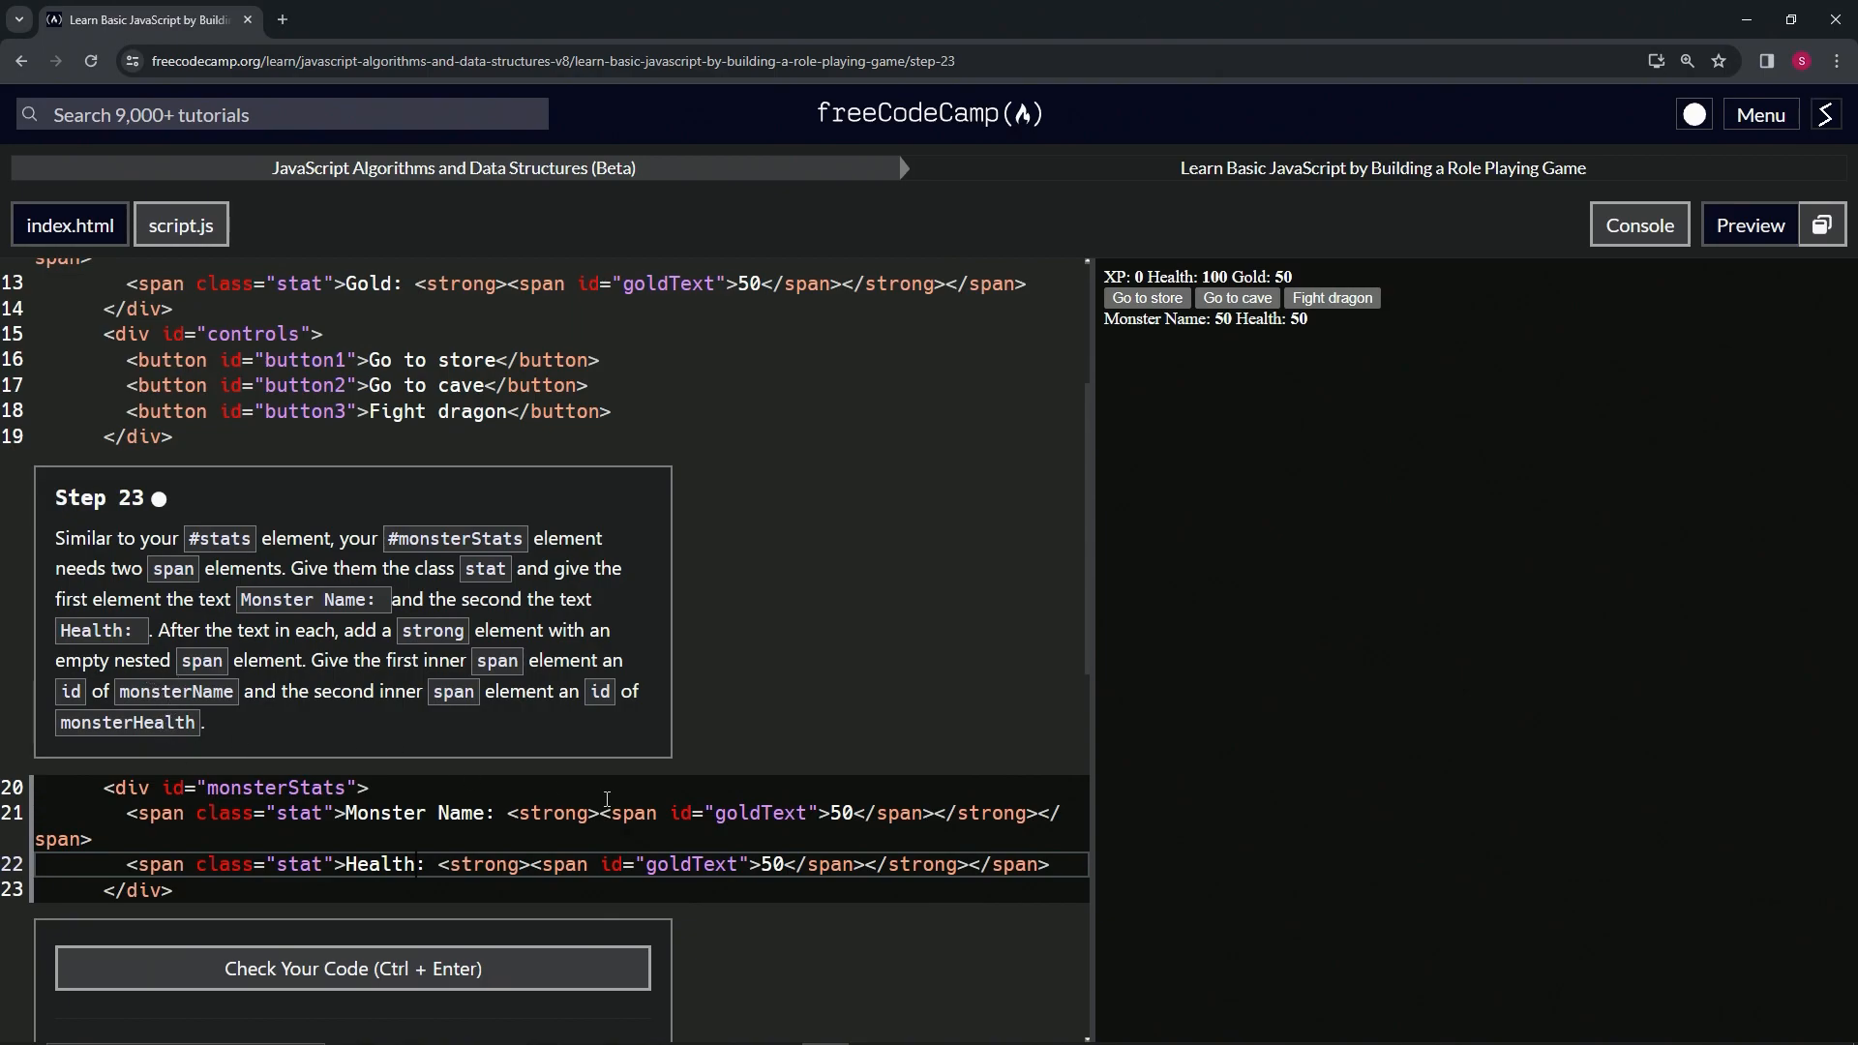
Rename the first inner span's goldText id to monsterName.
double_click(757, 813)
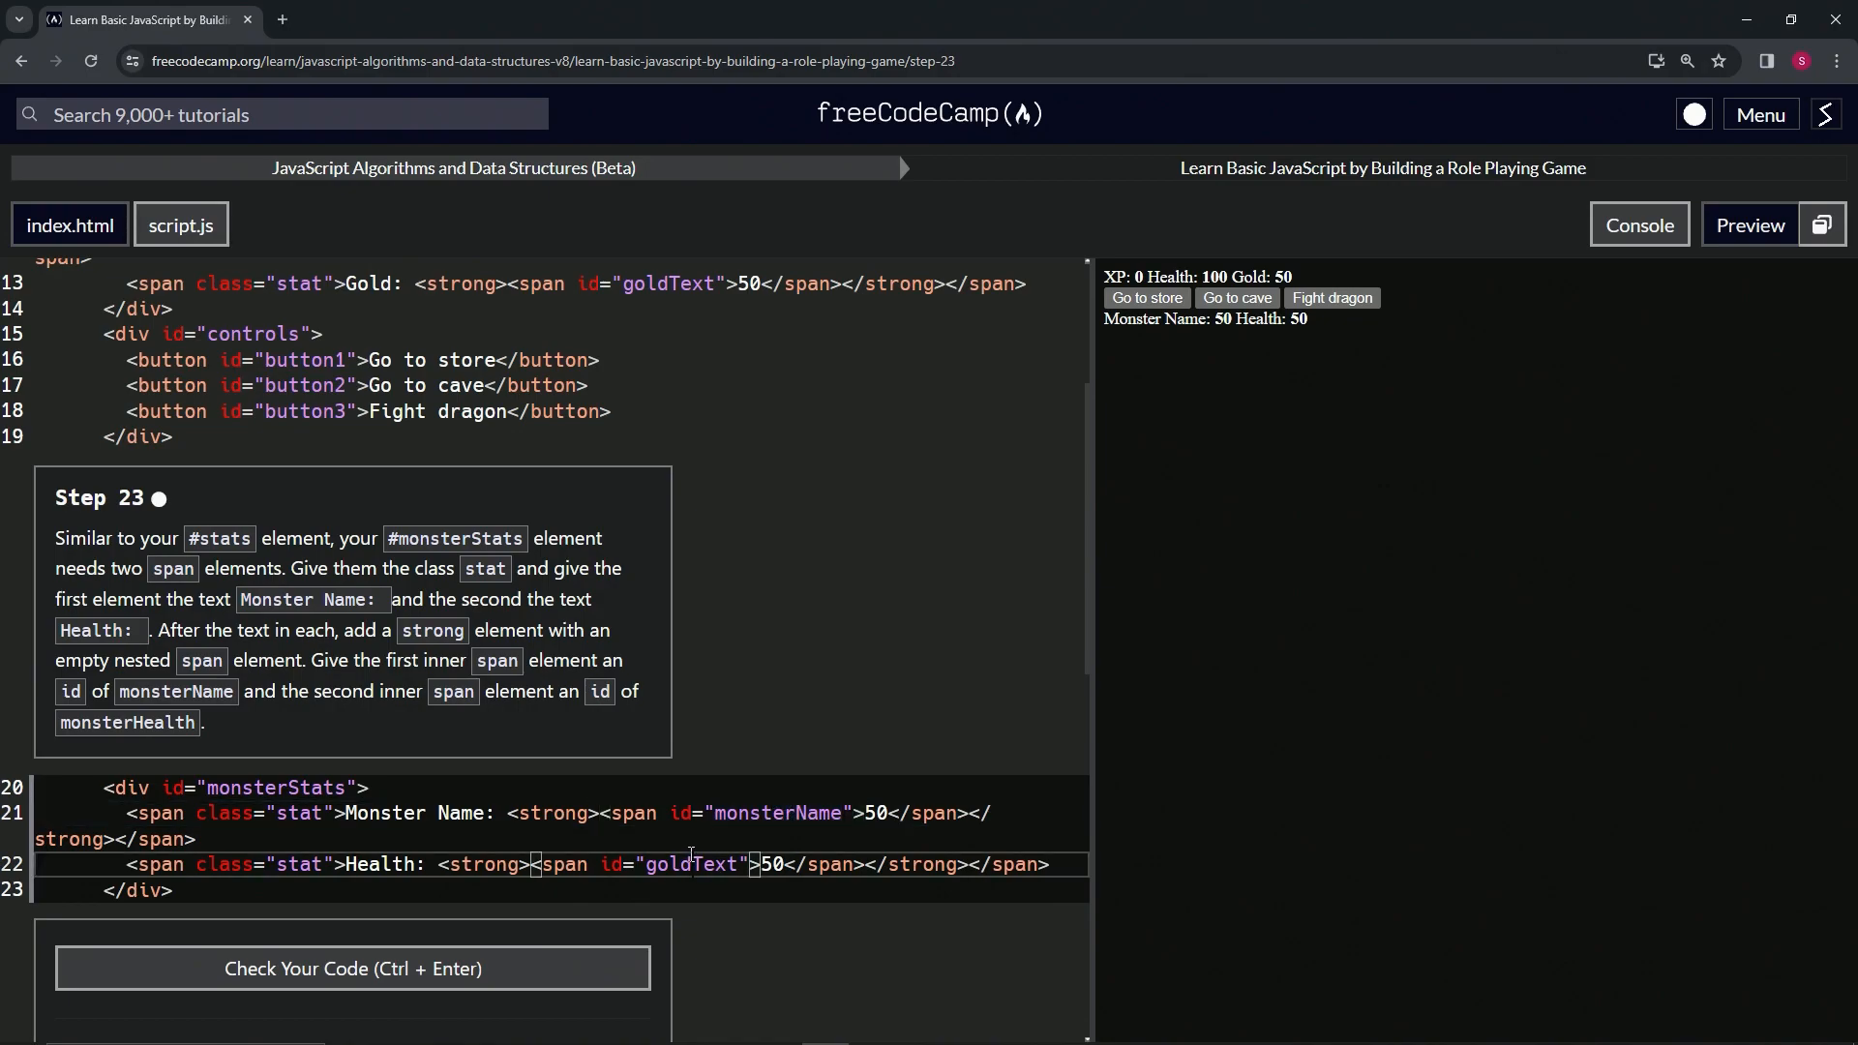
type("monsterName")
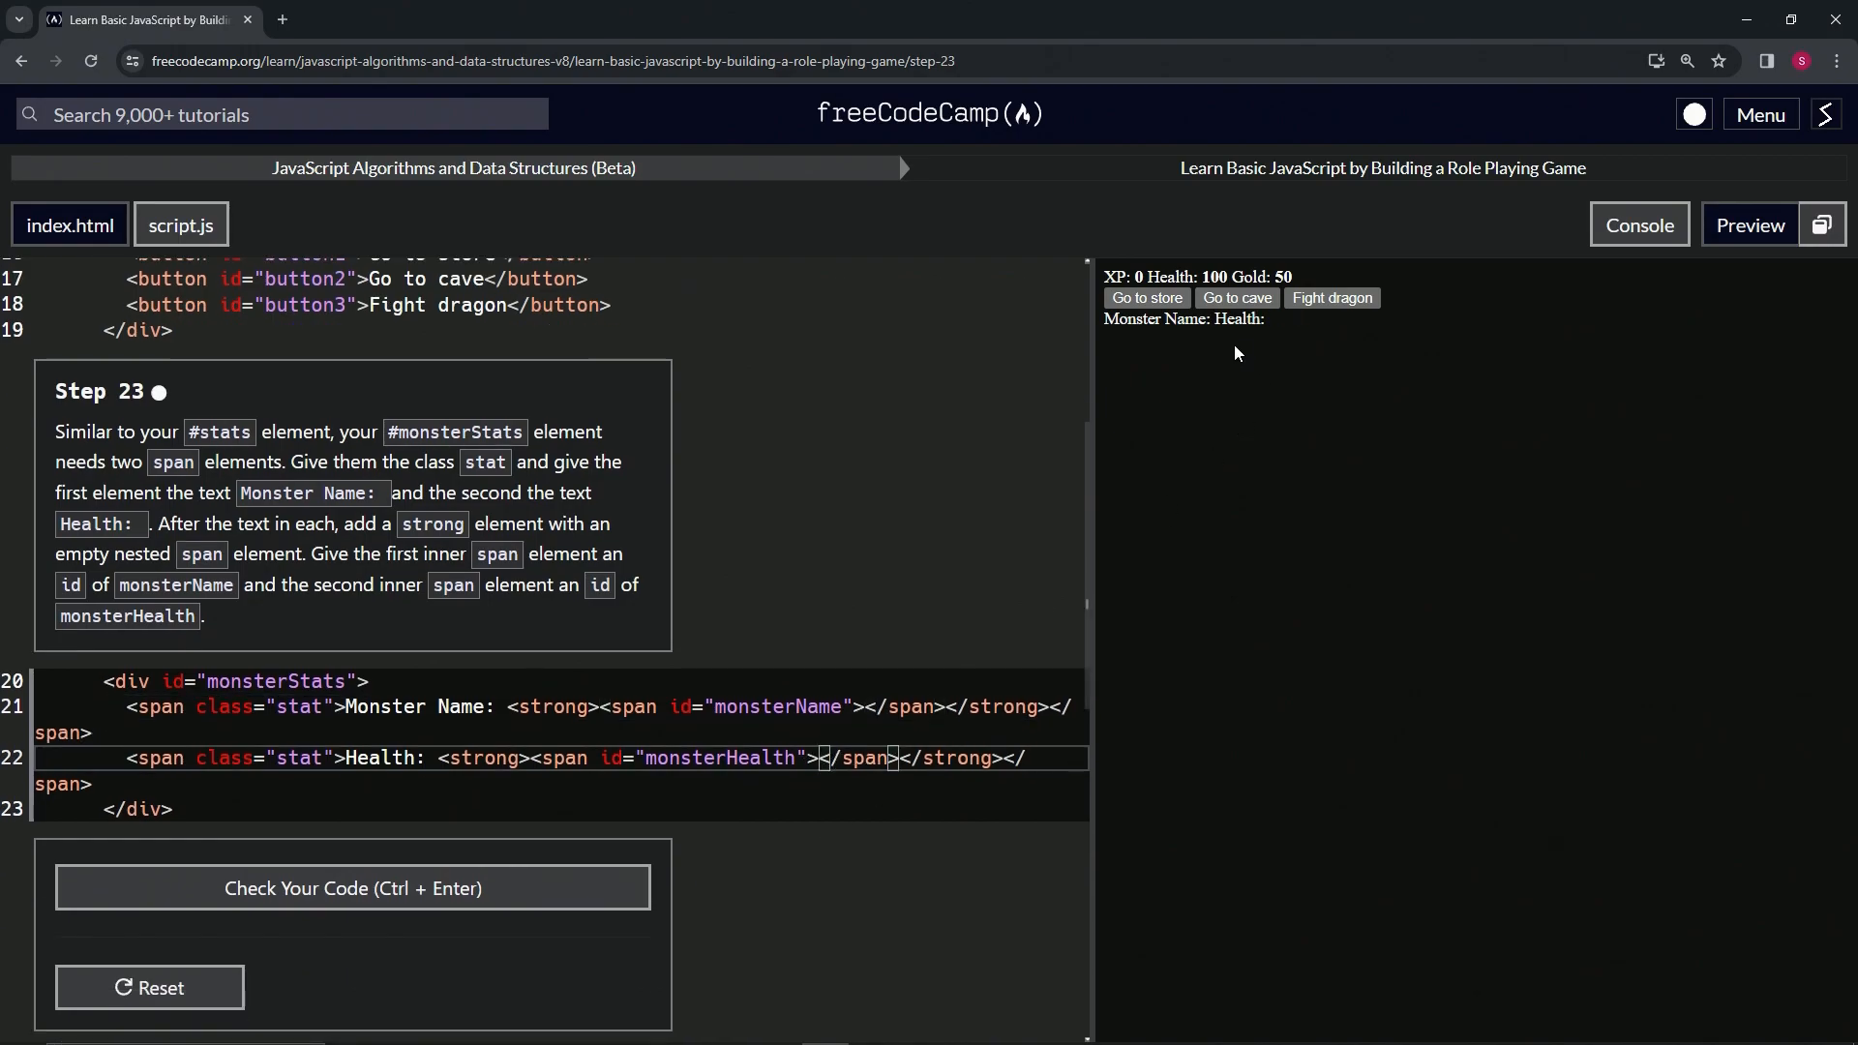
mouse_move(1274, 329)
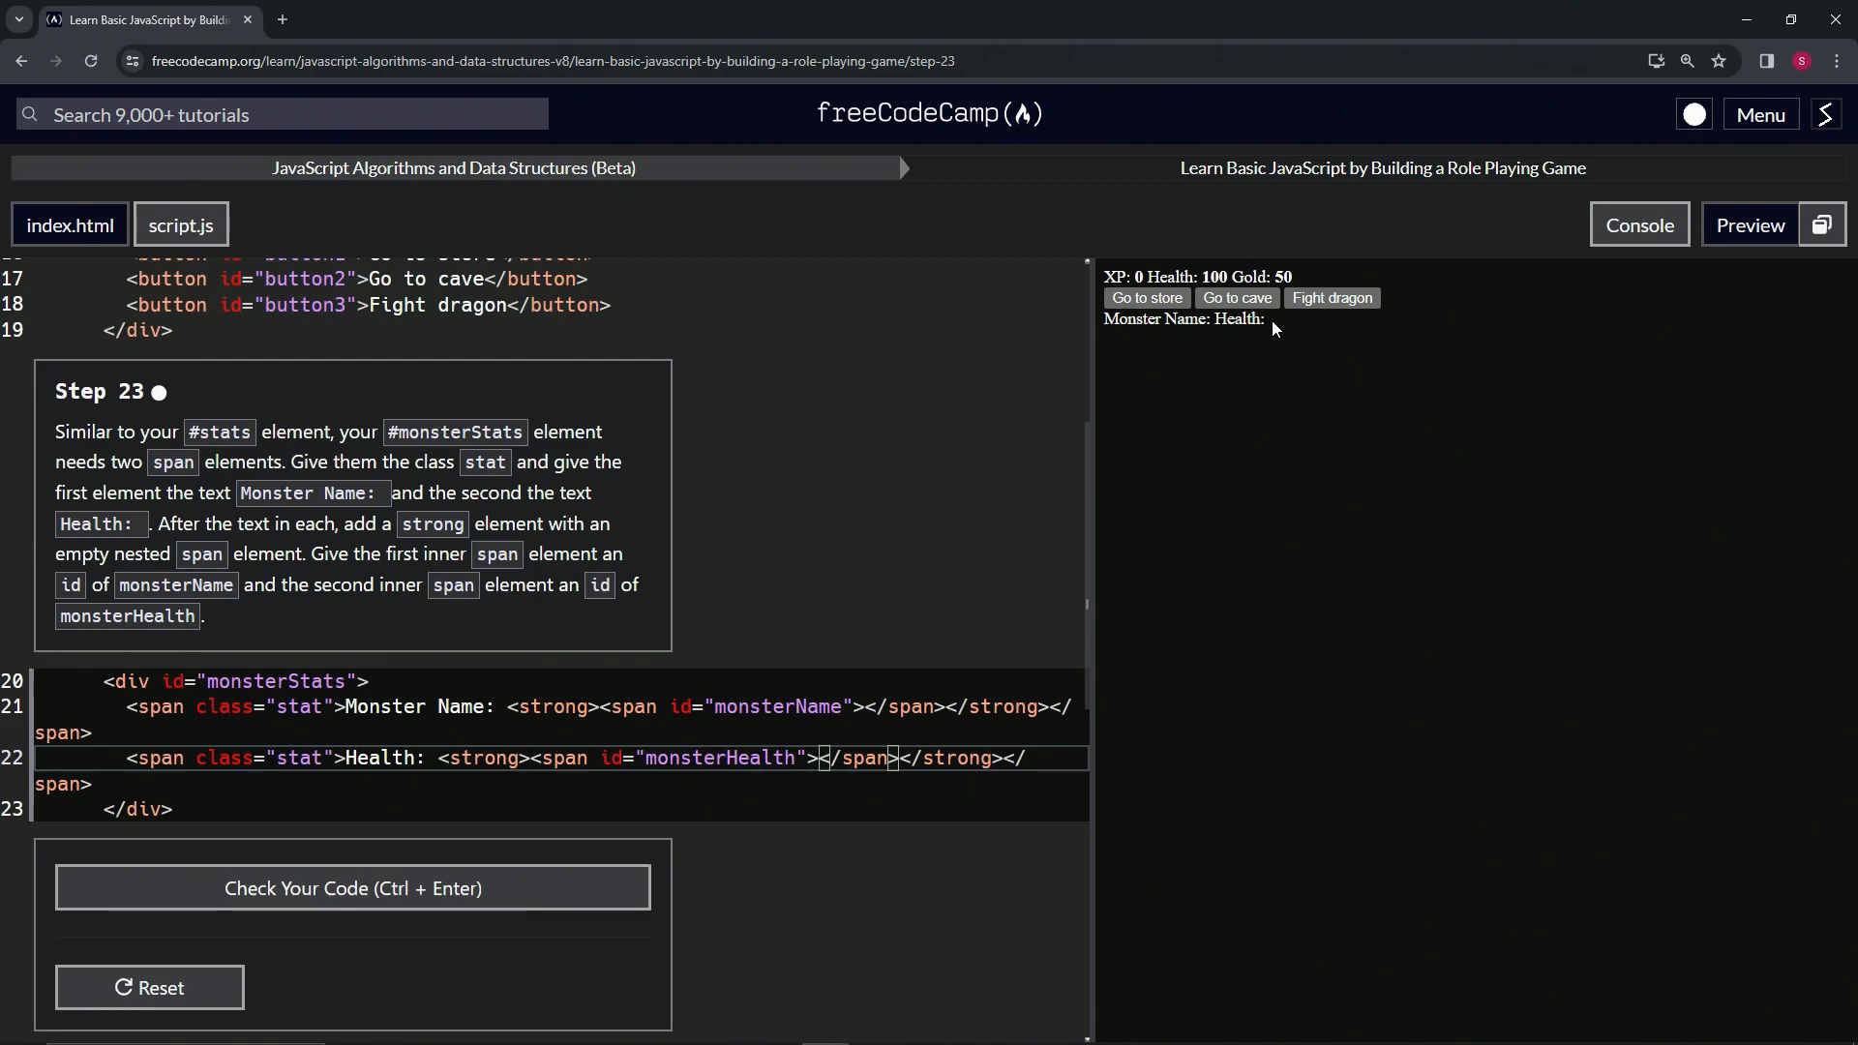
Check and submit the Step 23 code, then continue to Step 24.
left_click(352, 888)
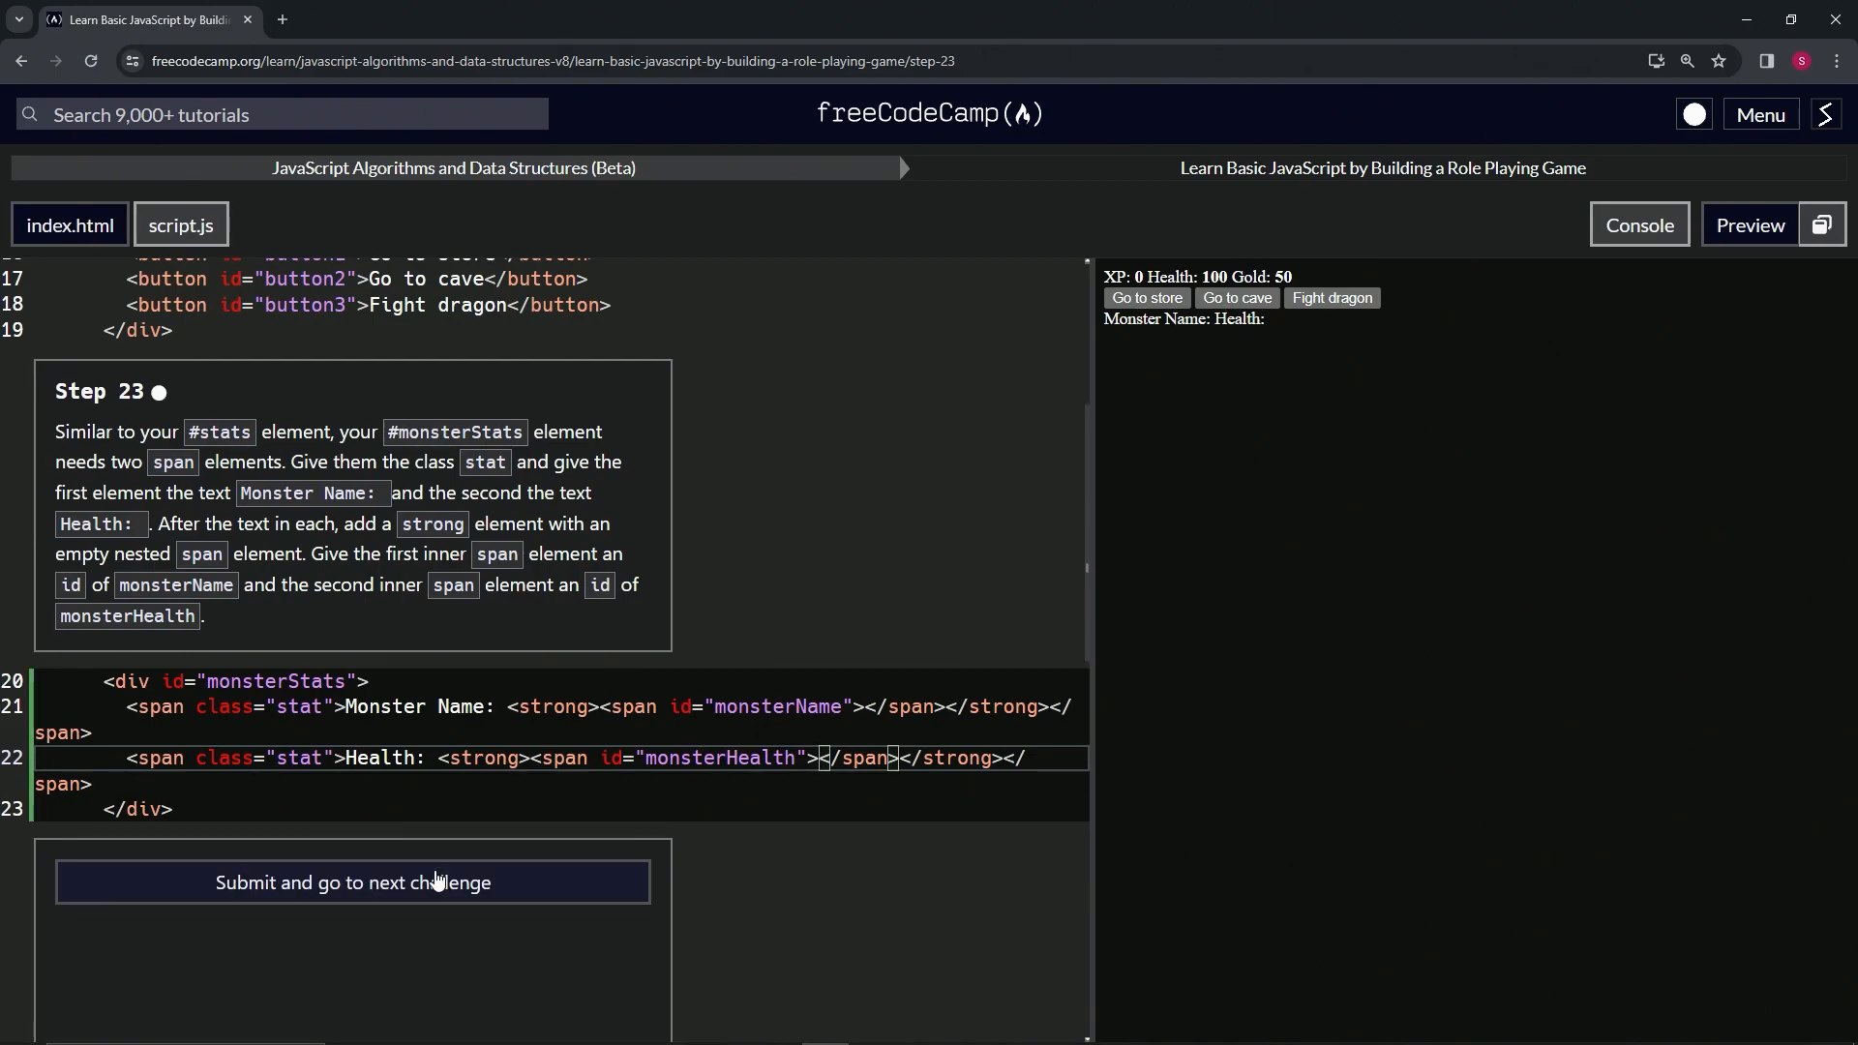
left_click(352, 882)
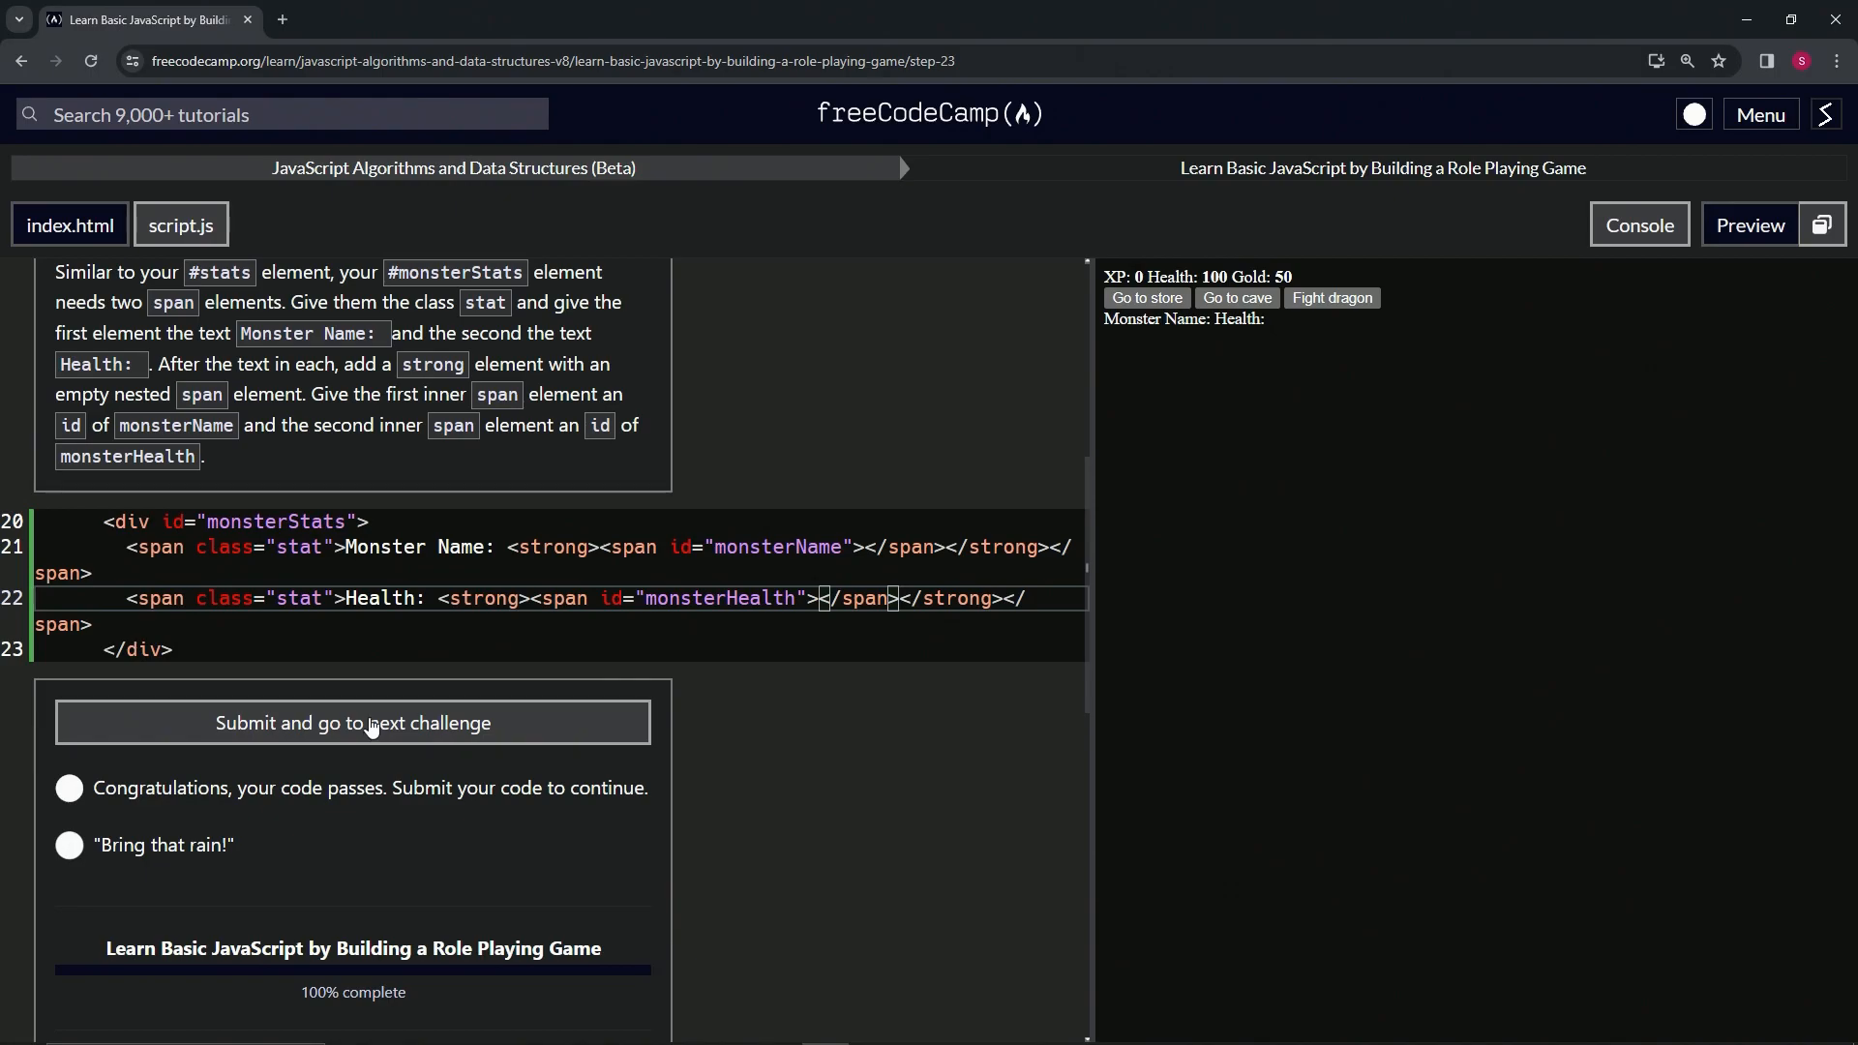
left_click(353, 723)
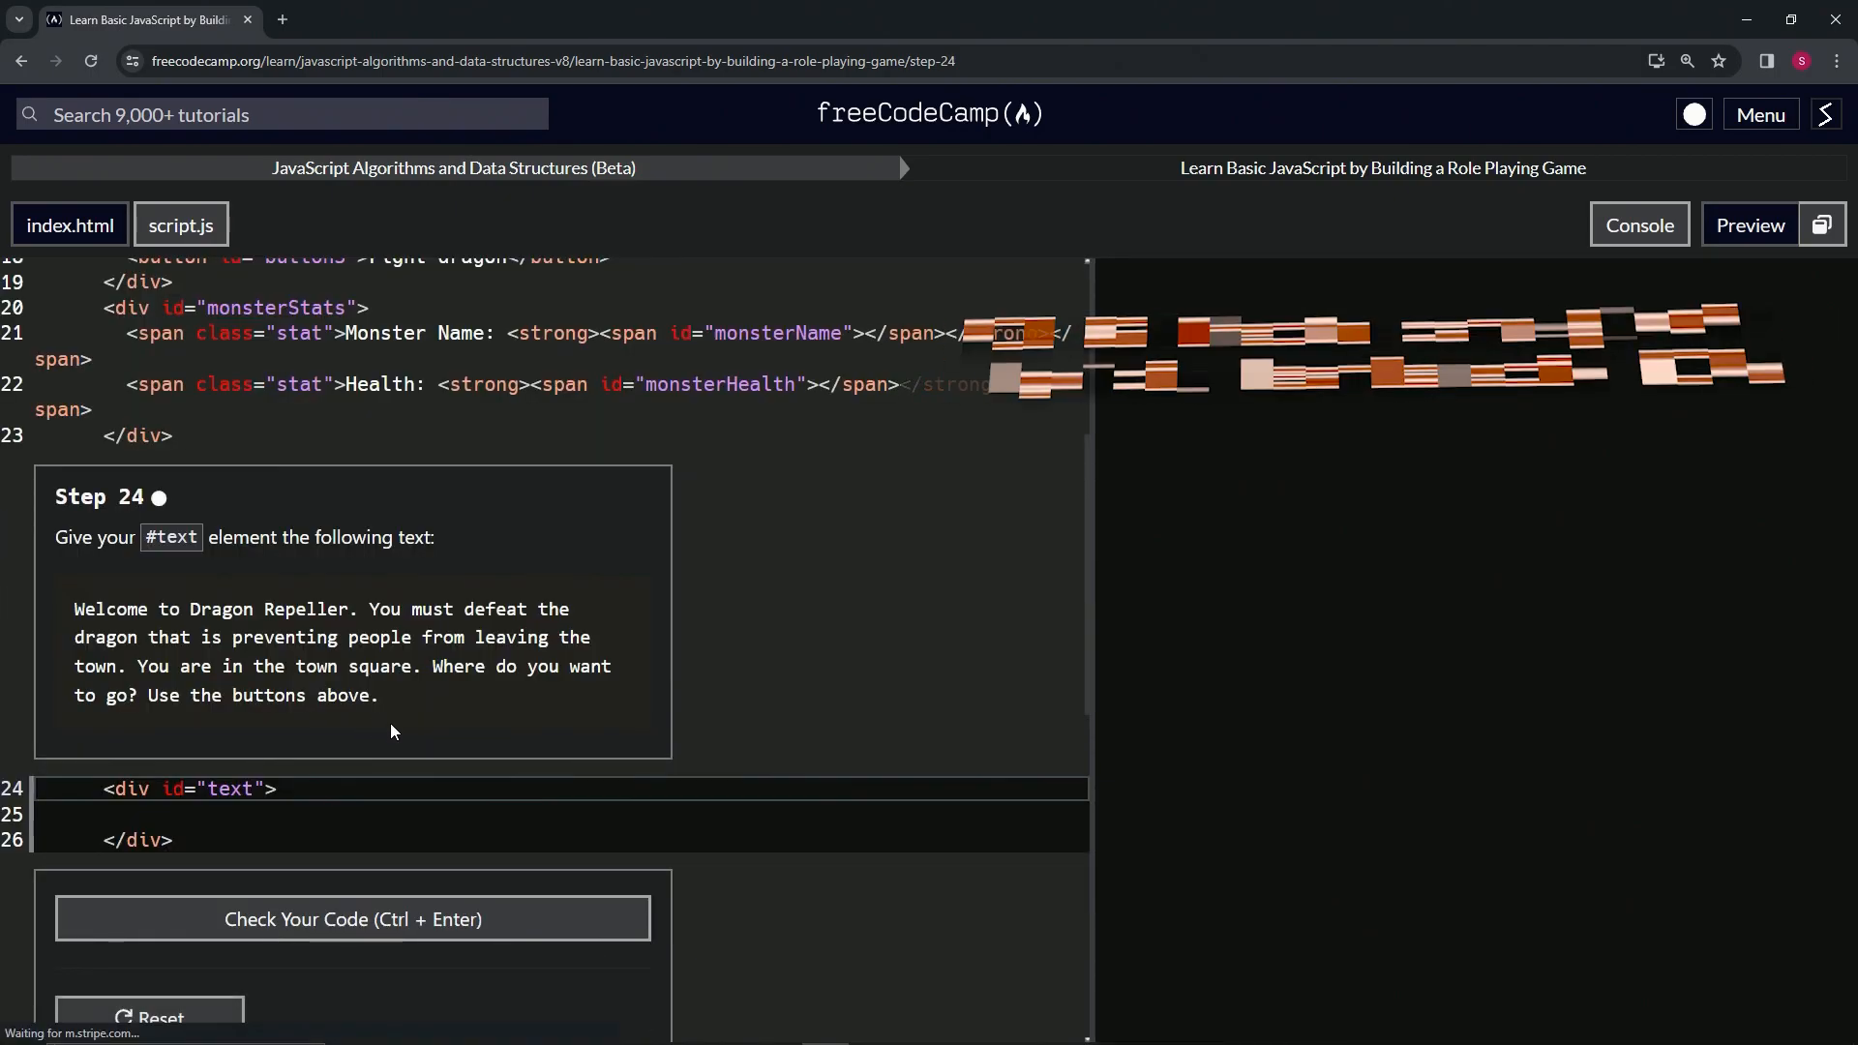